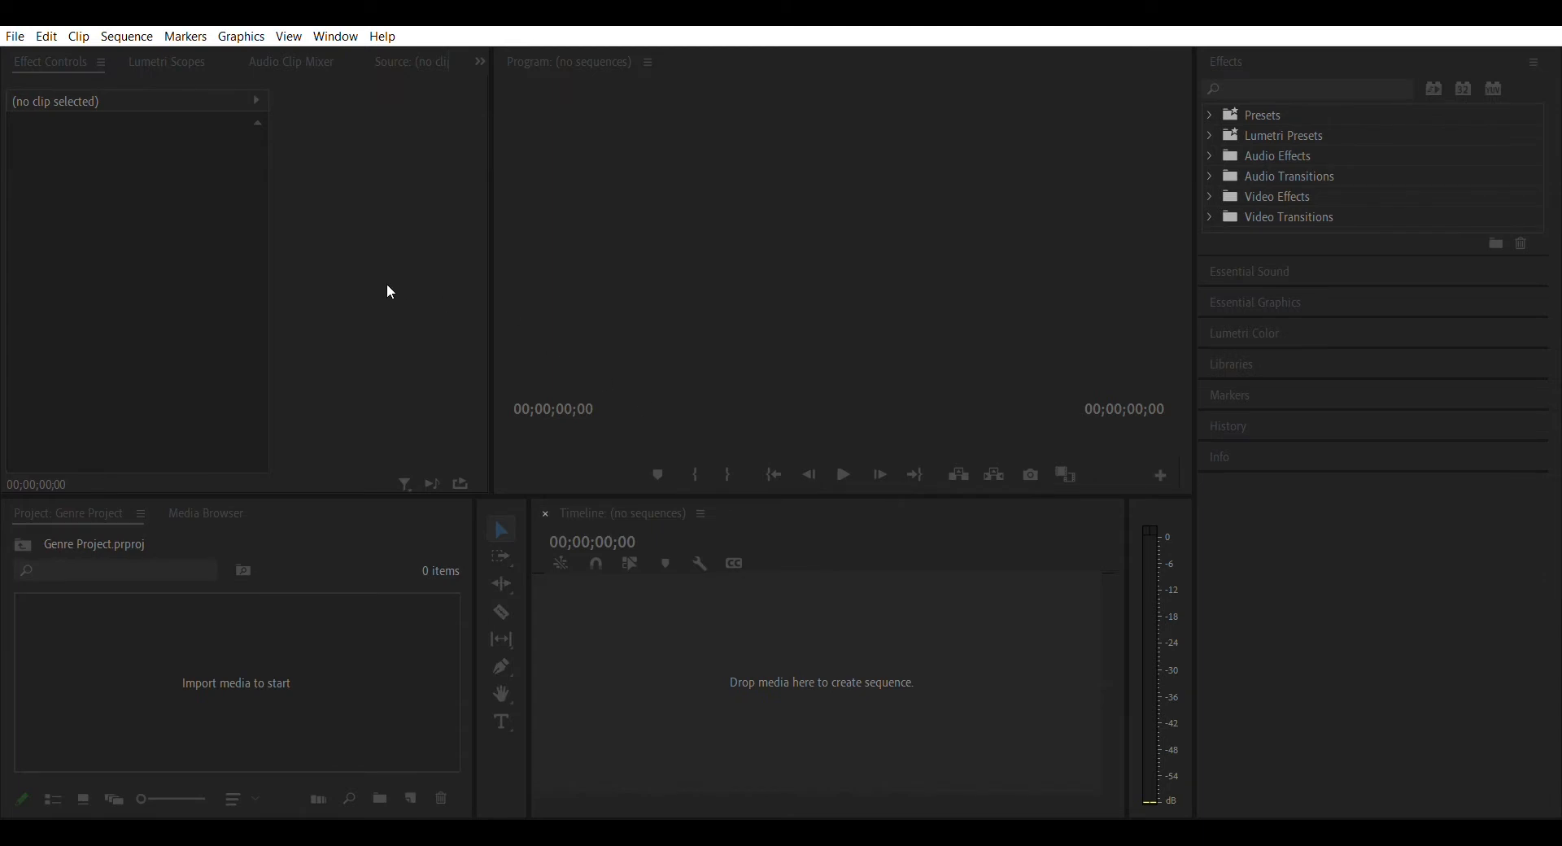
mouse_move(402, 287)
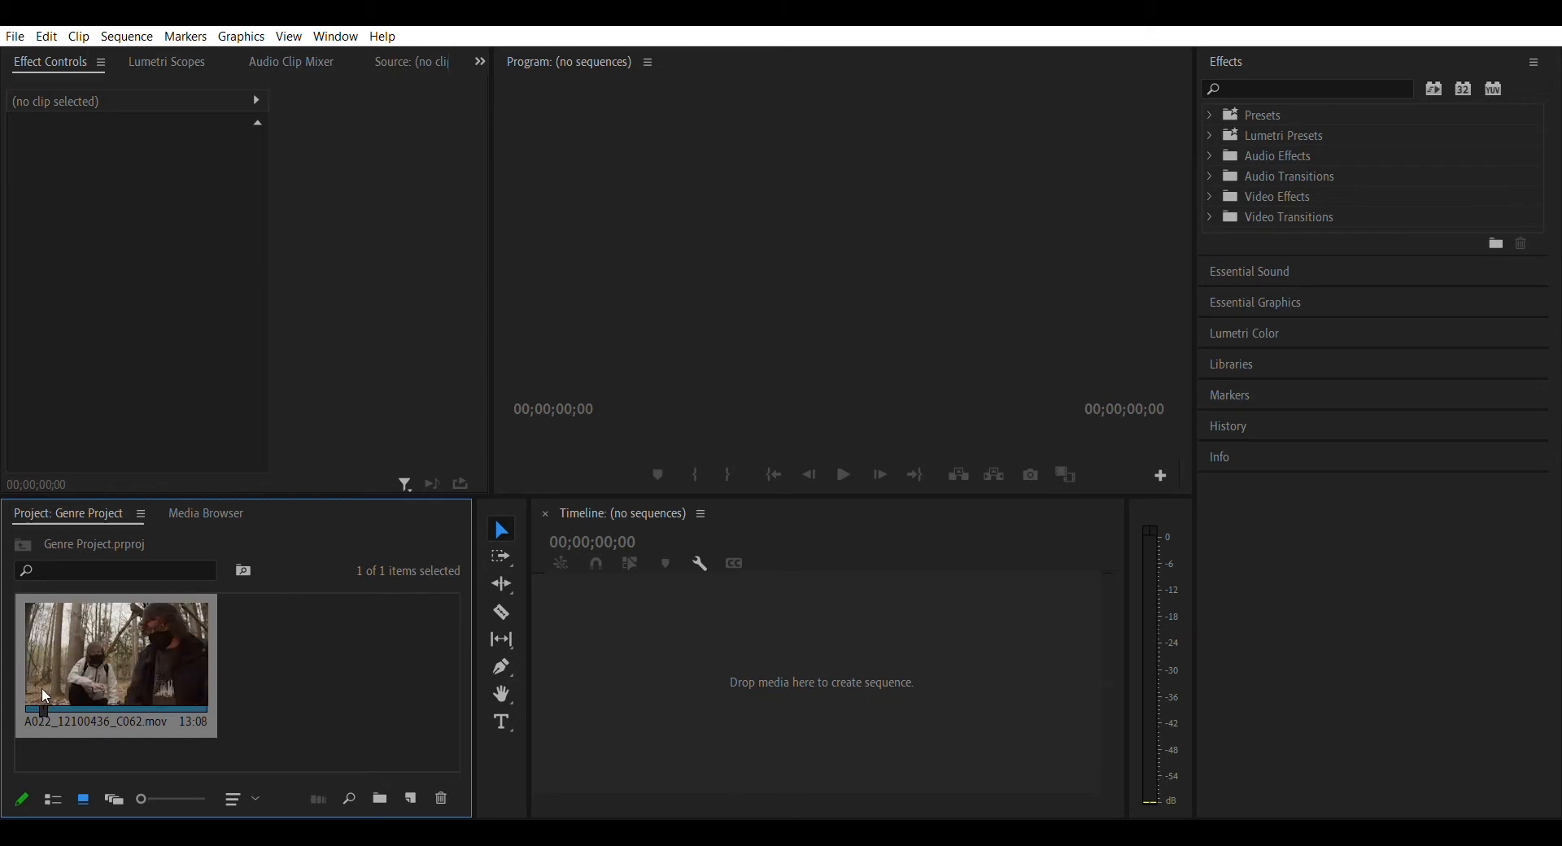
mouse_move(113, 667)
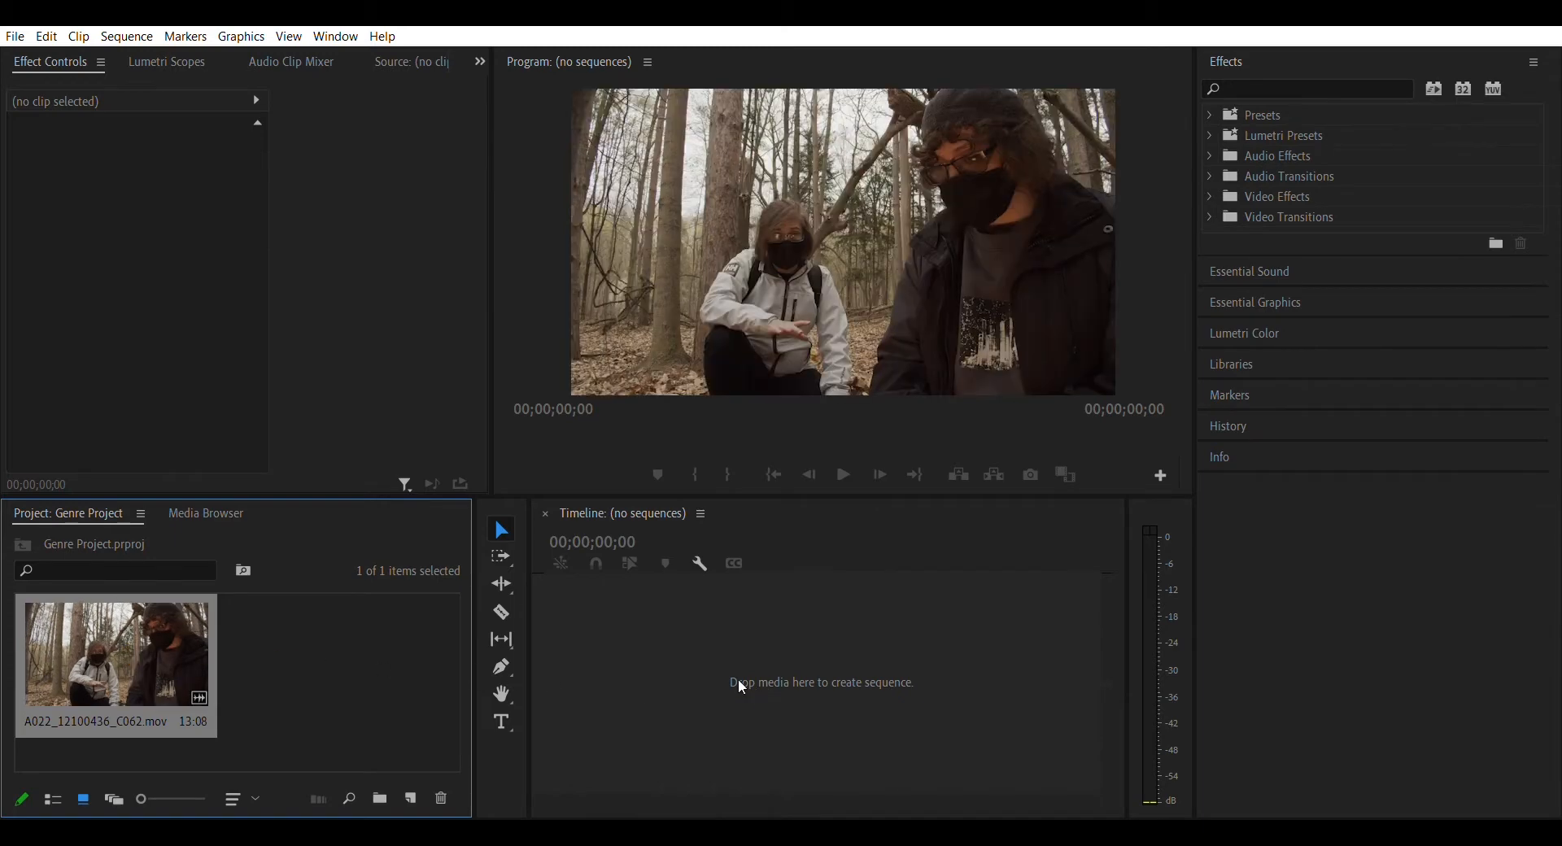
- Drop the forest clip onto the empty Timeline, creating sequence A022_12100436_C062 with video on V1 and audio on A1
drag(114, 653, 817, 665)
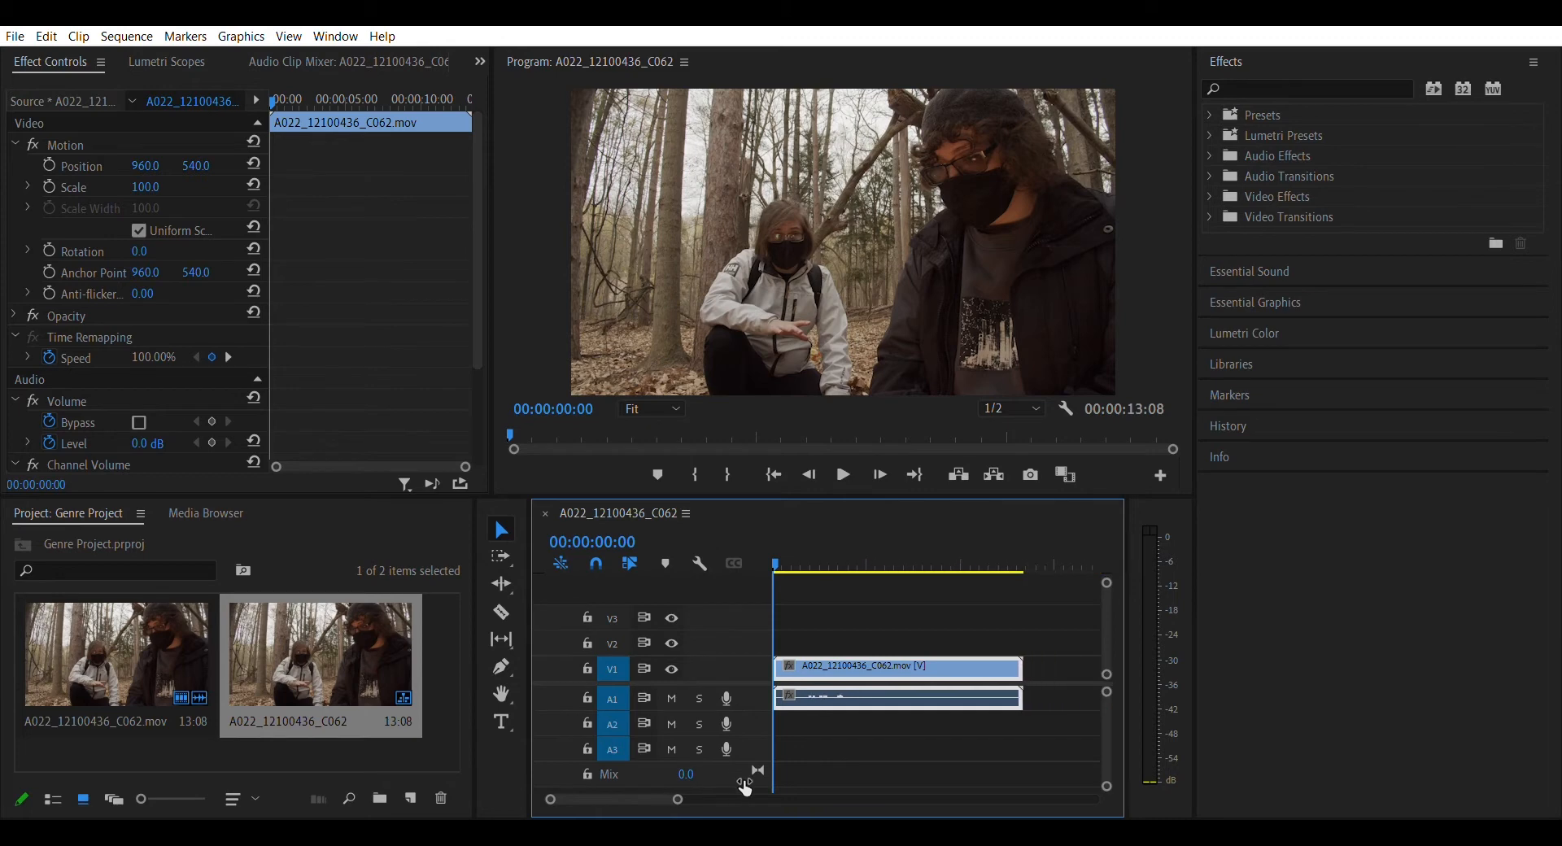
mouse_move(1046, 162)
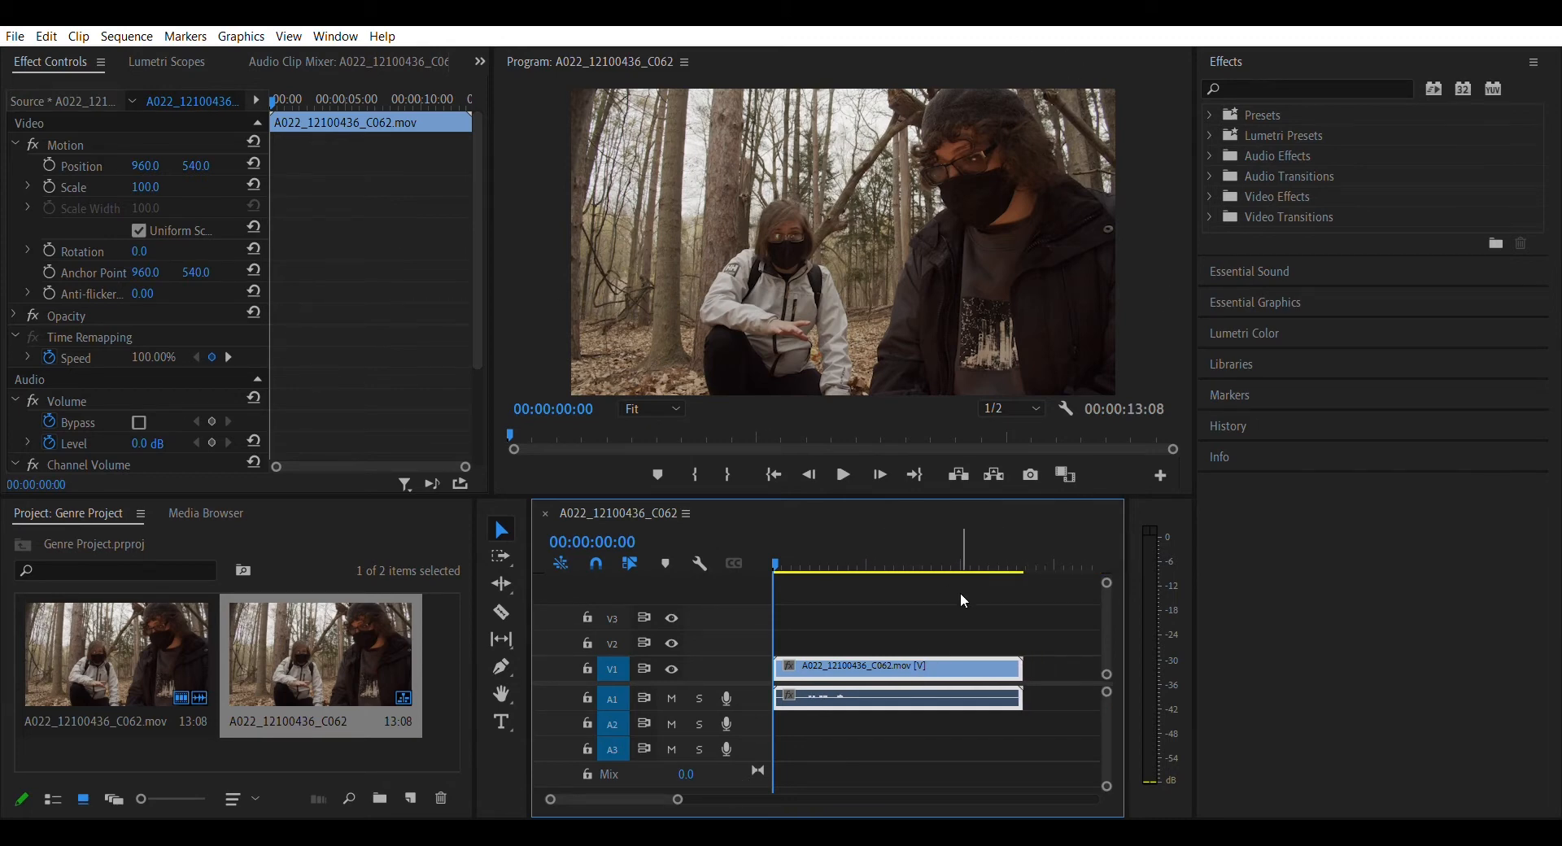
mouse_move(975, 667)
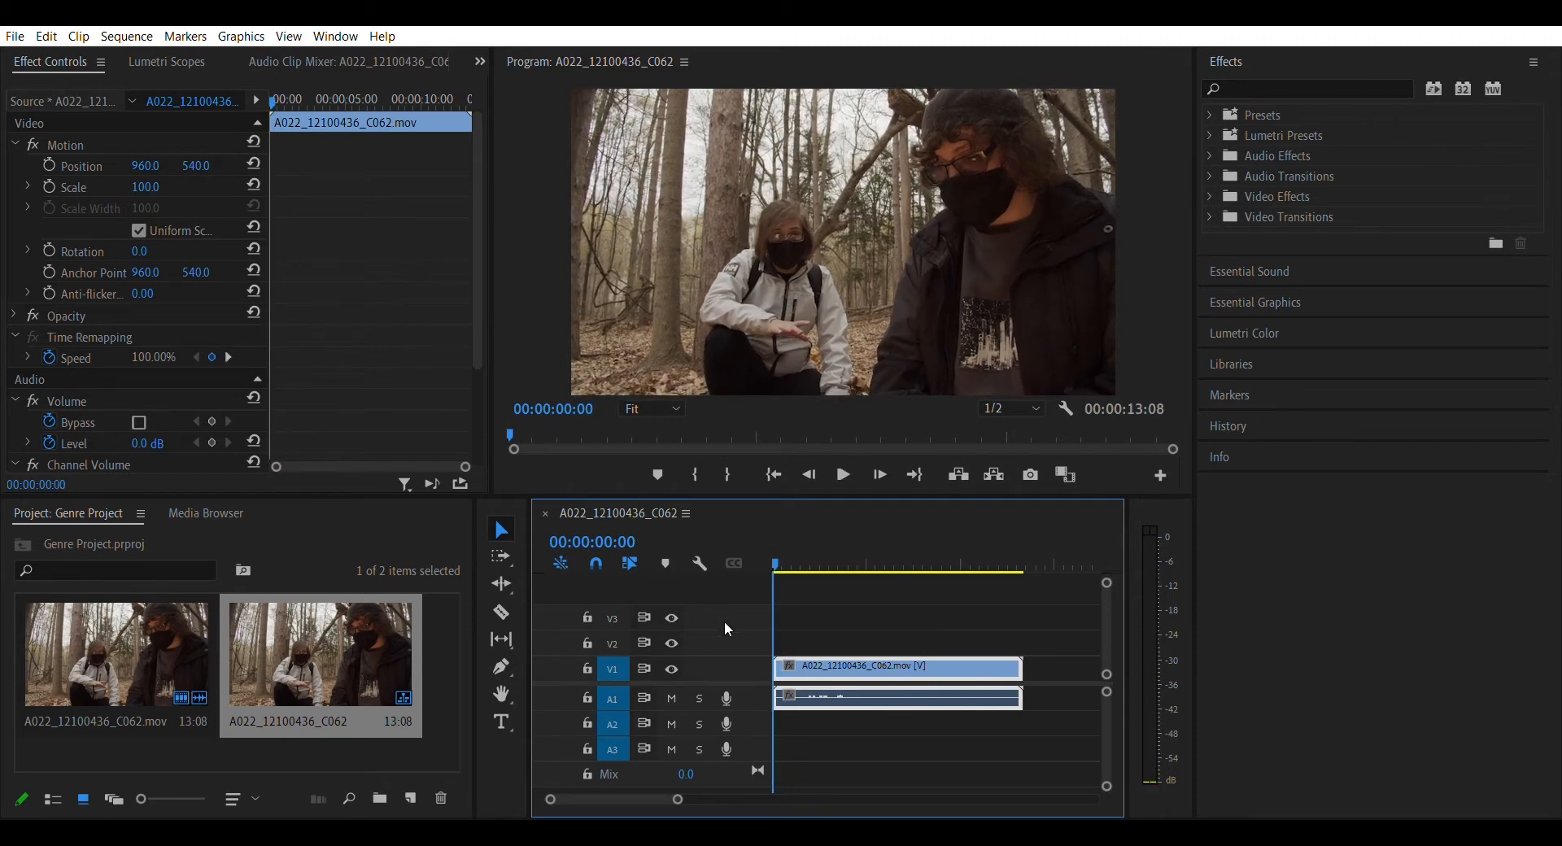
click(841, 473)
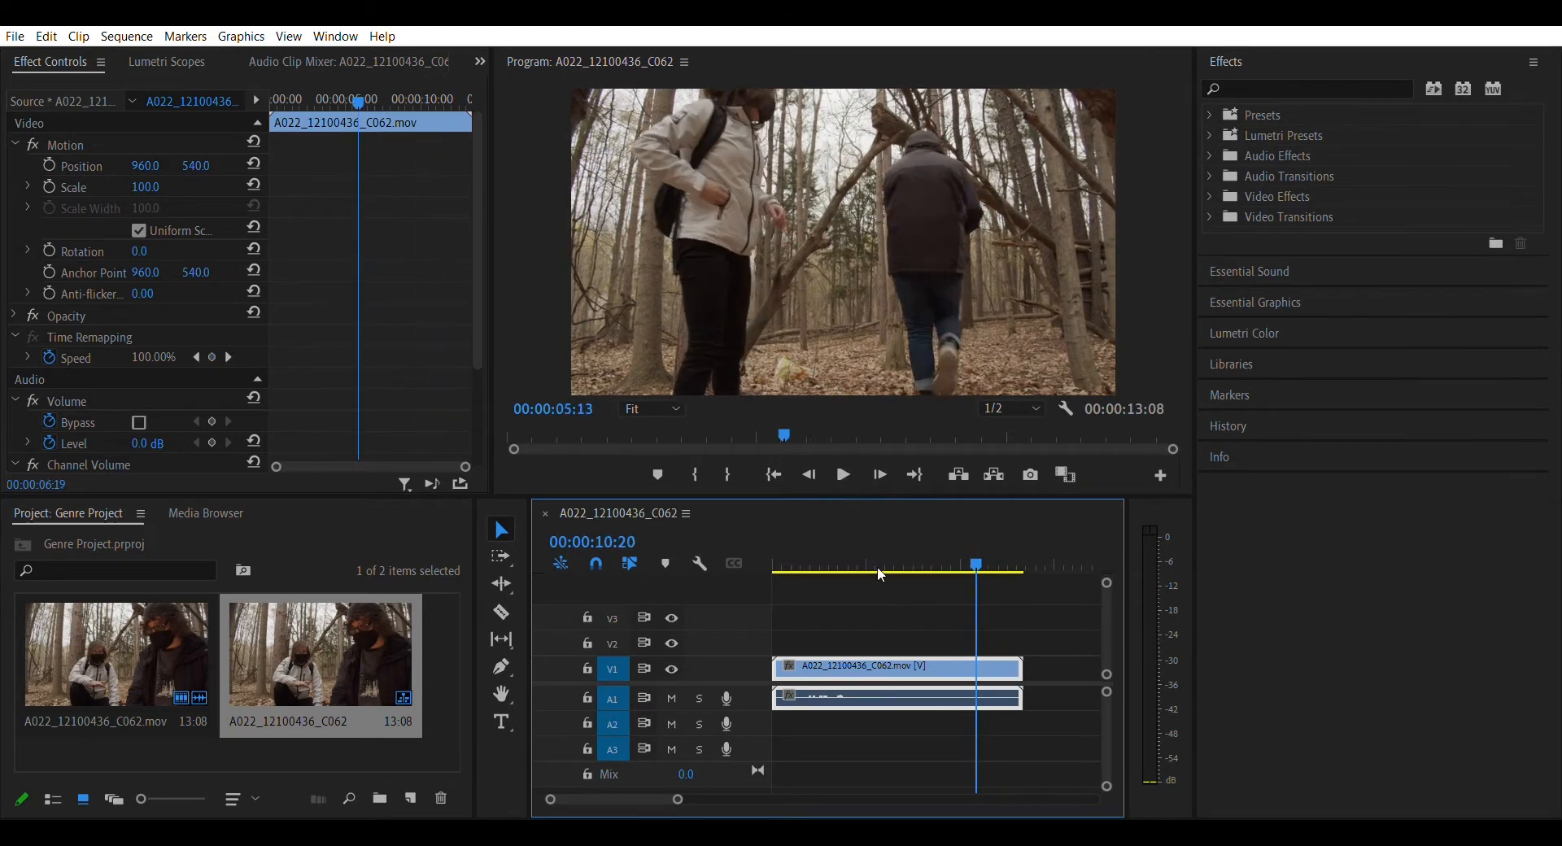
drag(975, 564, 943, 565)
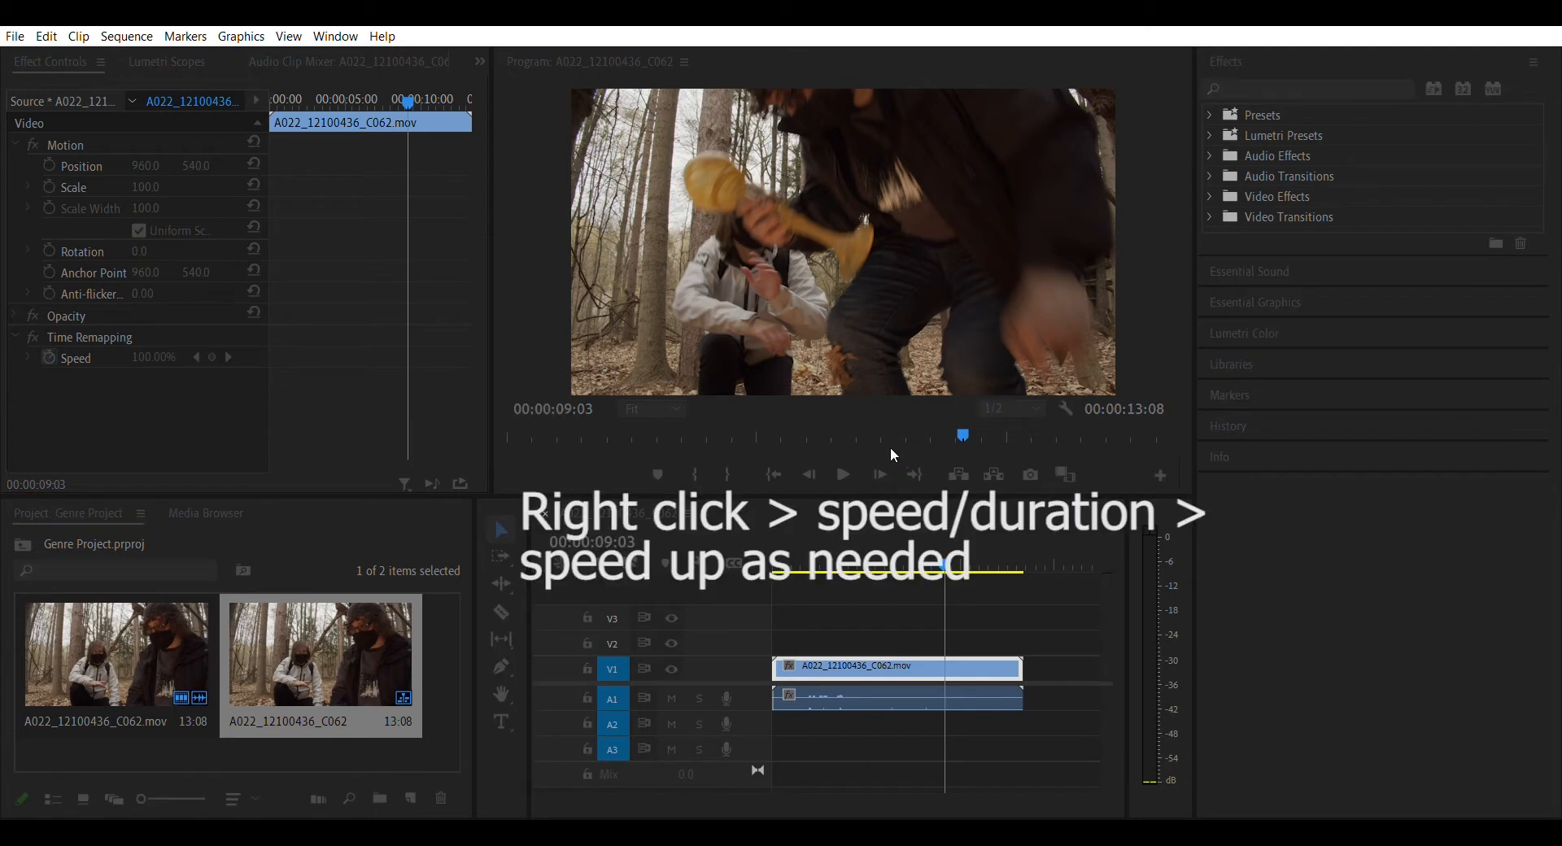
mouse_move(893, 485)
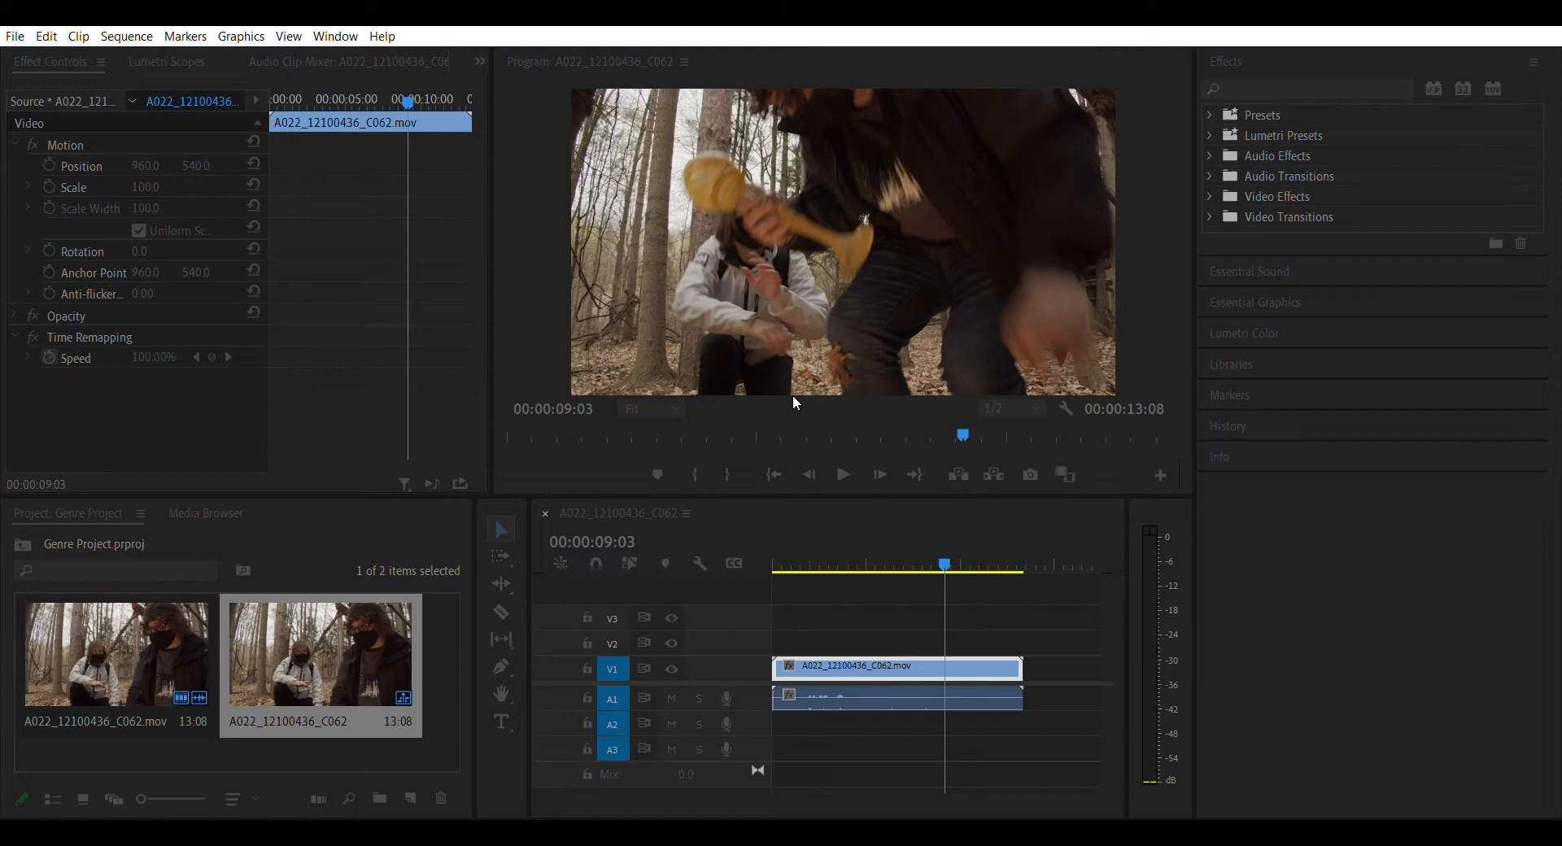
mouse_move(792, 433)
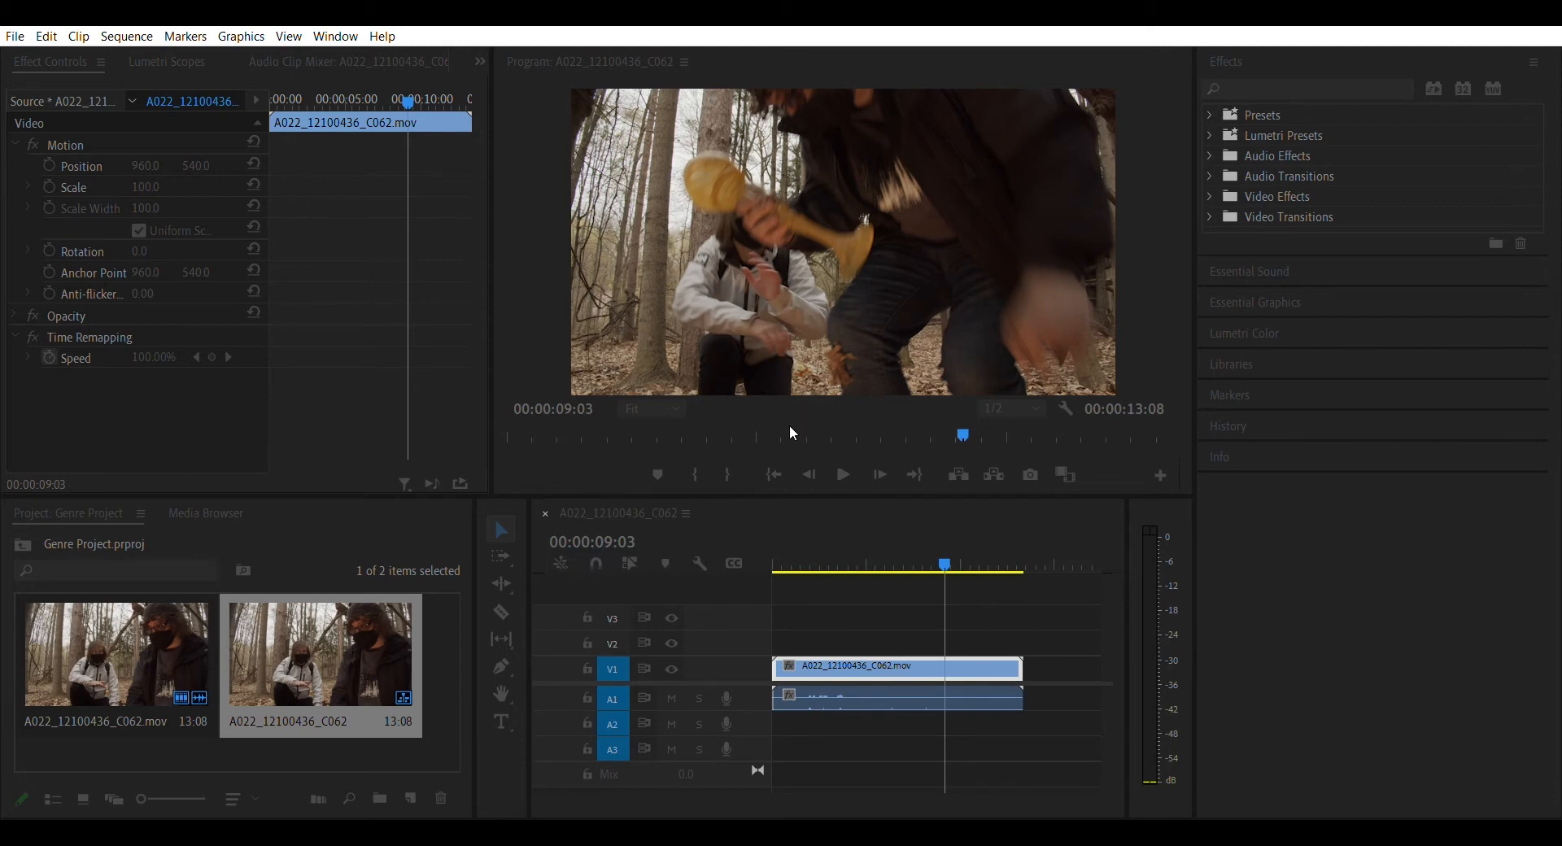